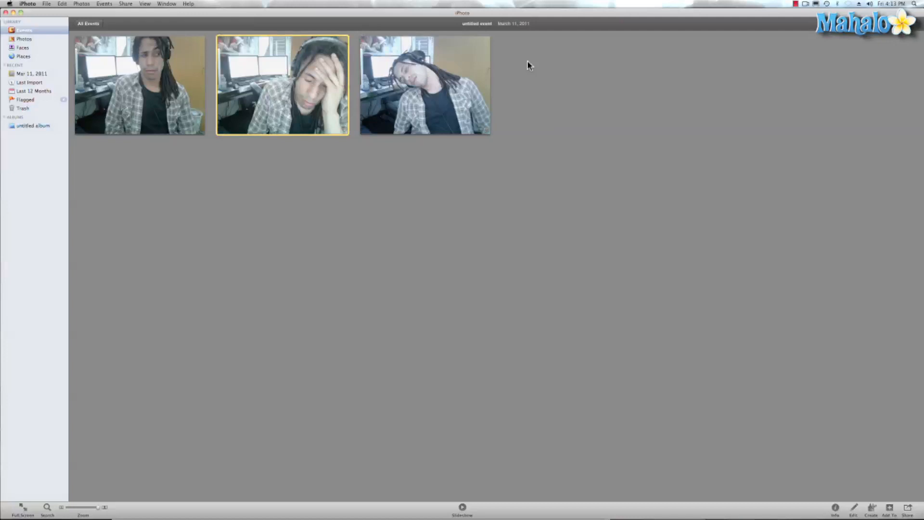
mouse_move(332, 78)
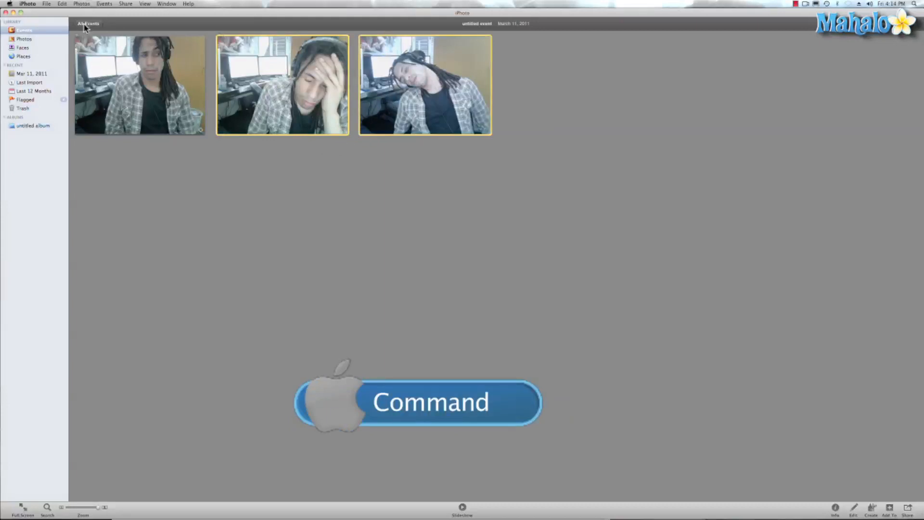
- Mark the selected second and third photos of the untitled event as hidden via Photos > Hide Photos
click(82, 3)
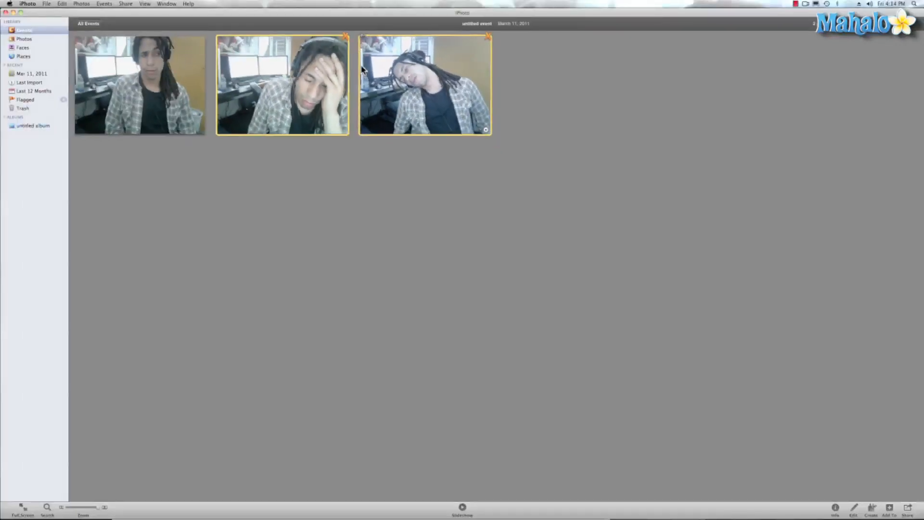
click(148, 4)
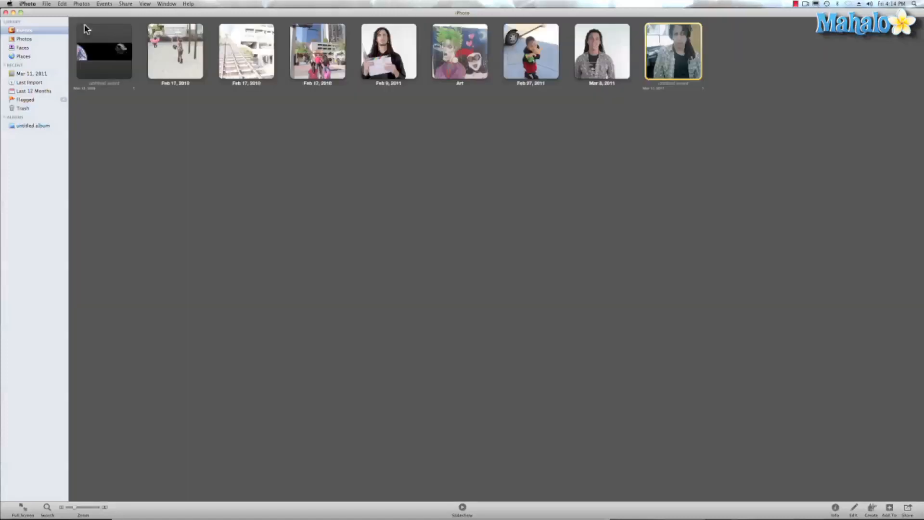
double_click(672, 50)
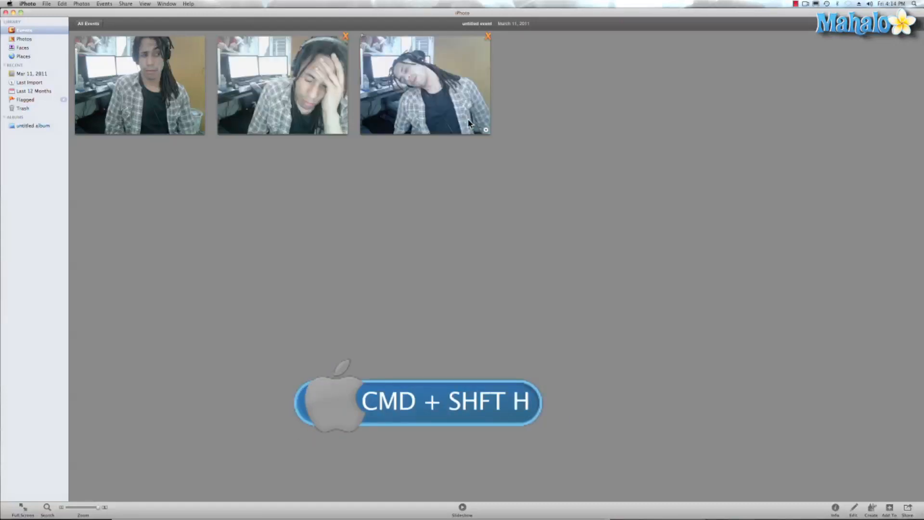
key(cmd+shift+h)
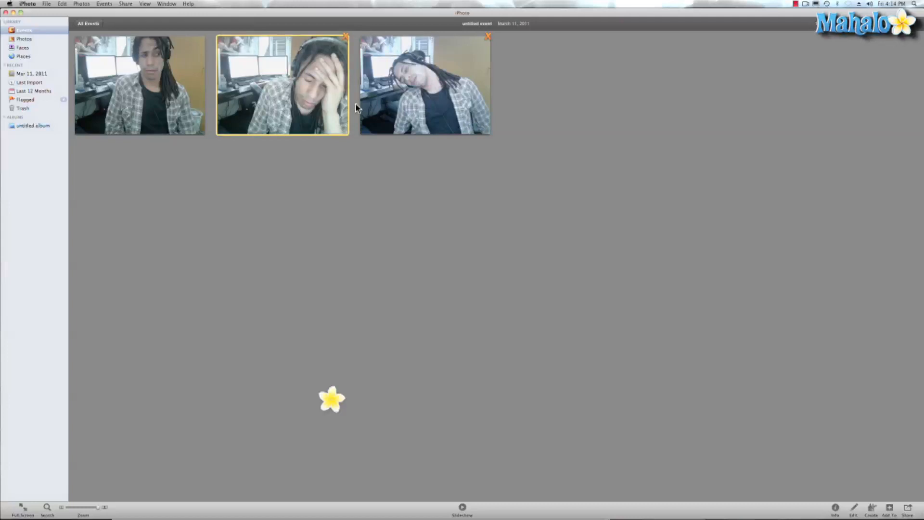
key(cmd+l)
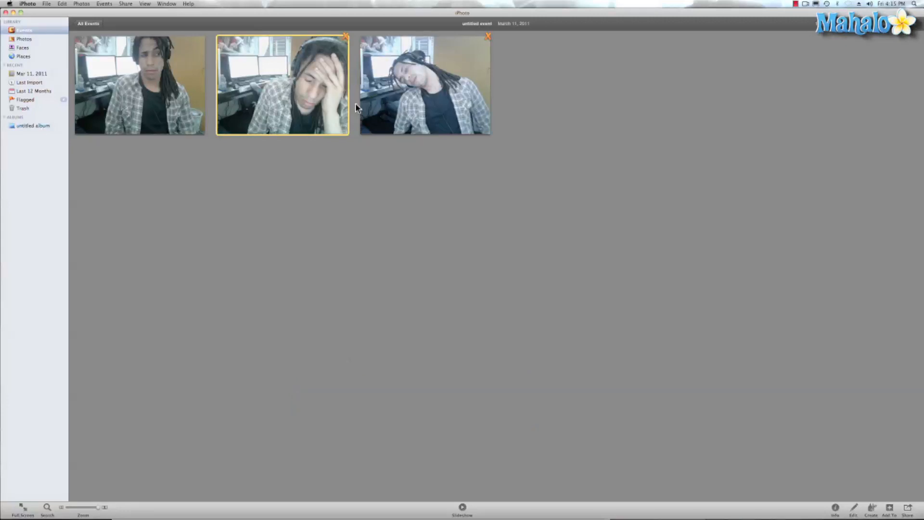
click(344, 36)
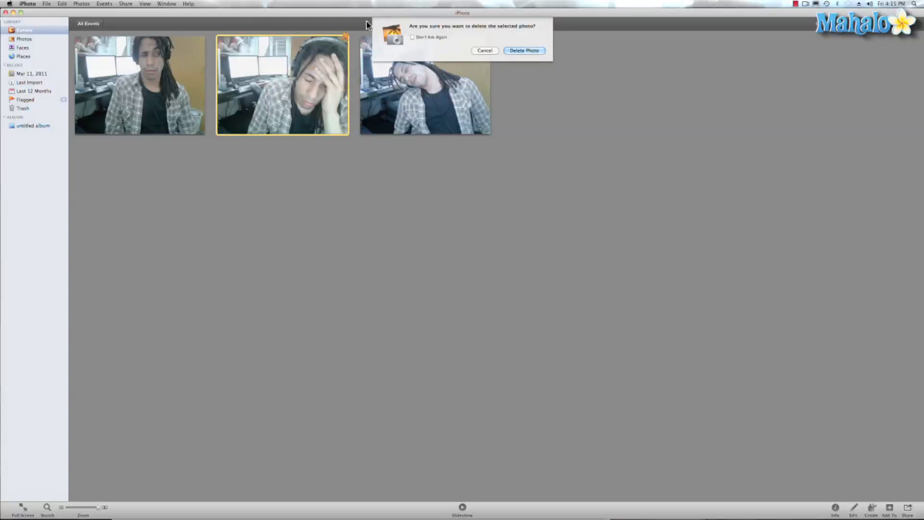
click(485, 50)
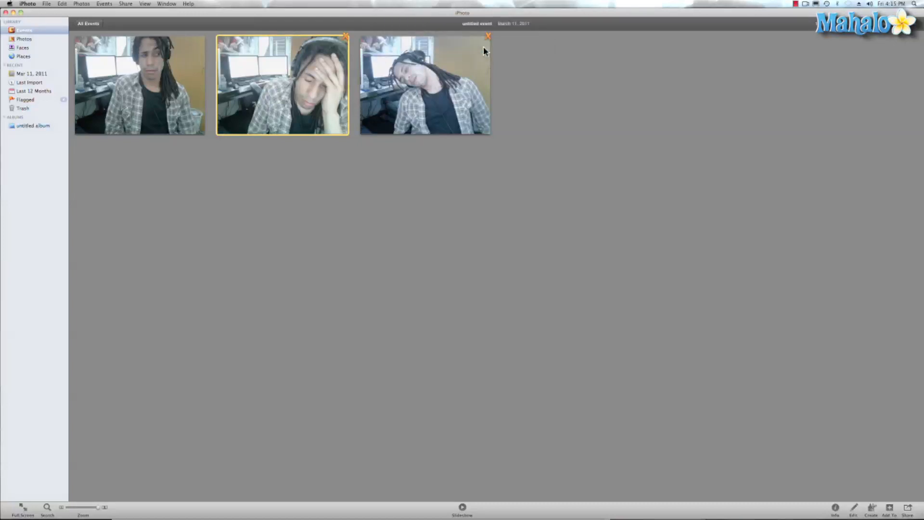